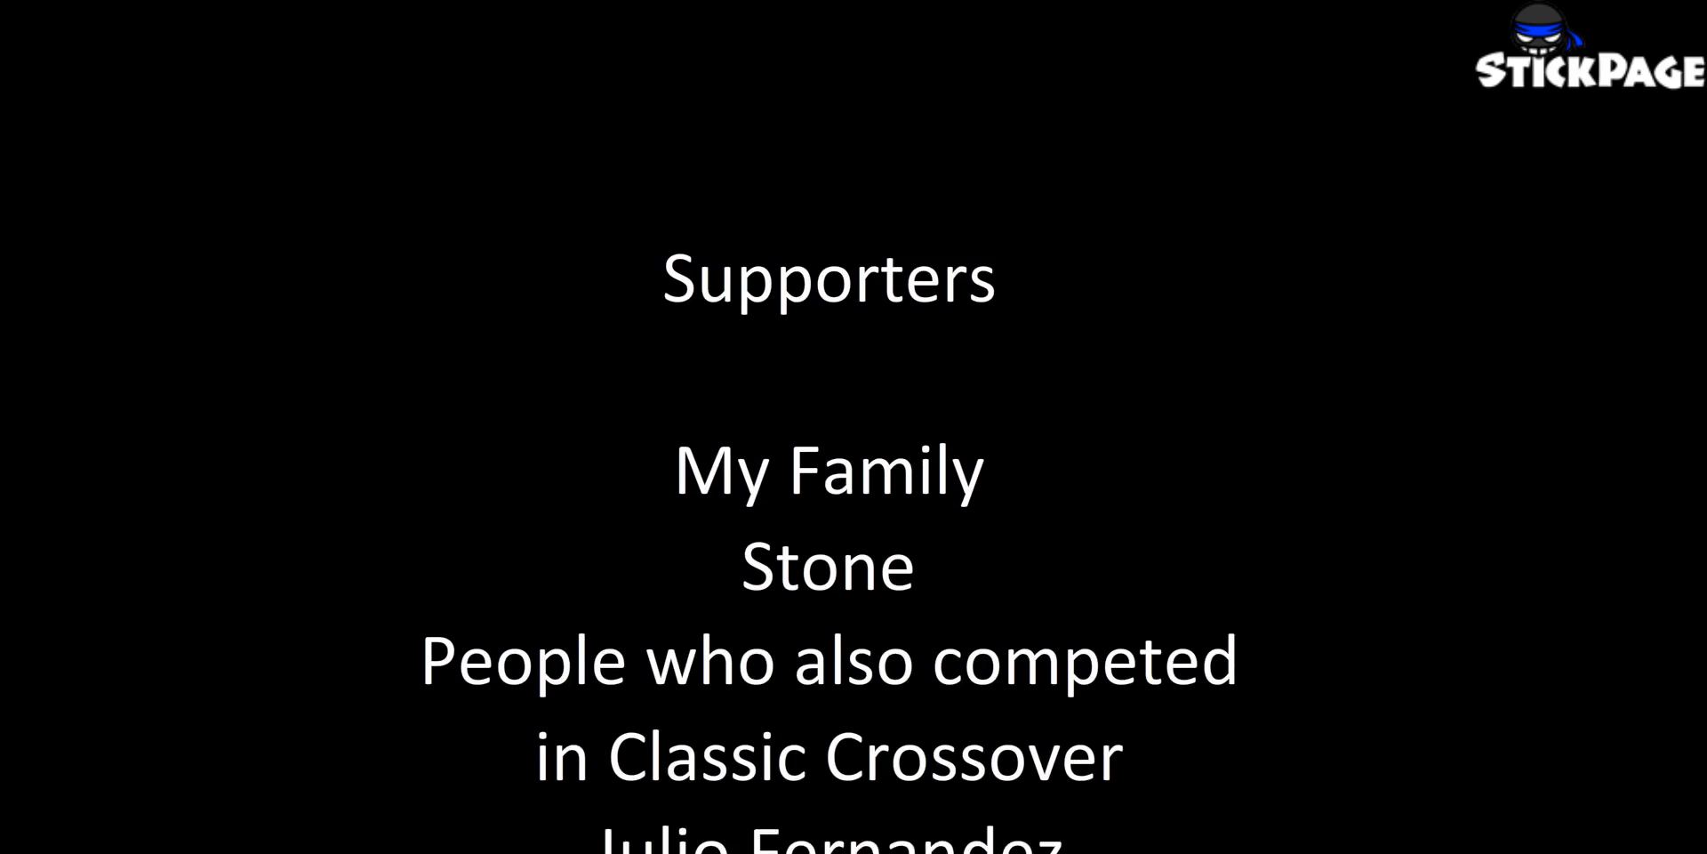
scroll("down", 3)
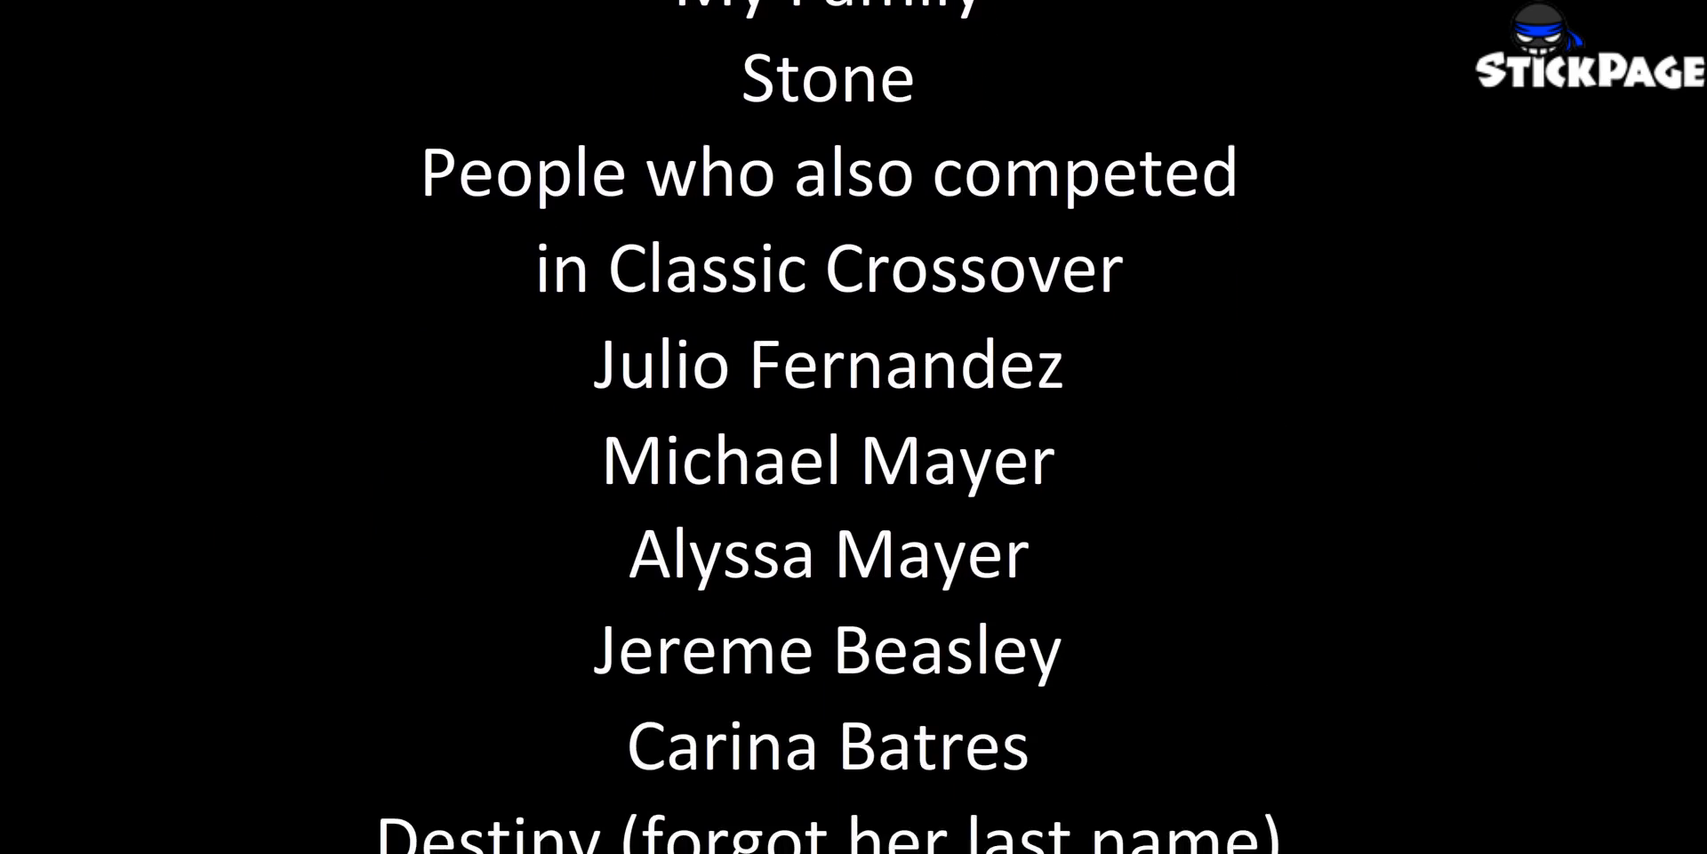
scroll("down", 3)
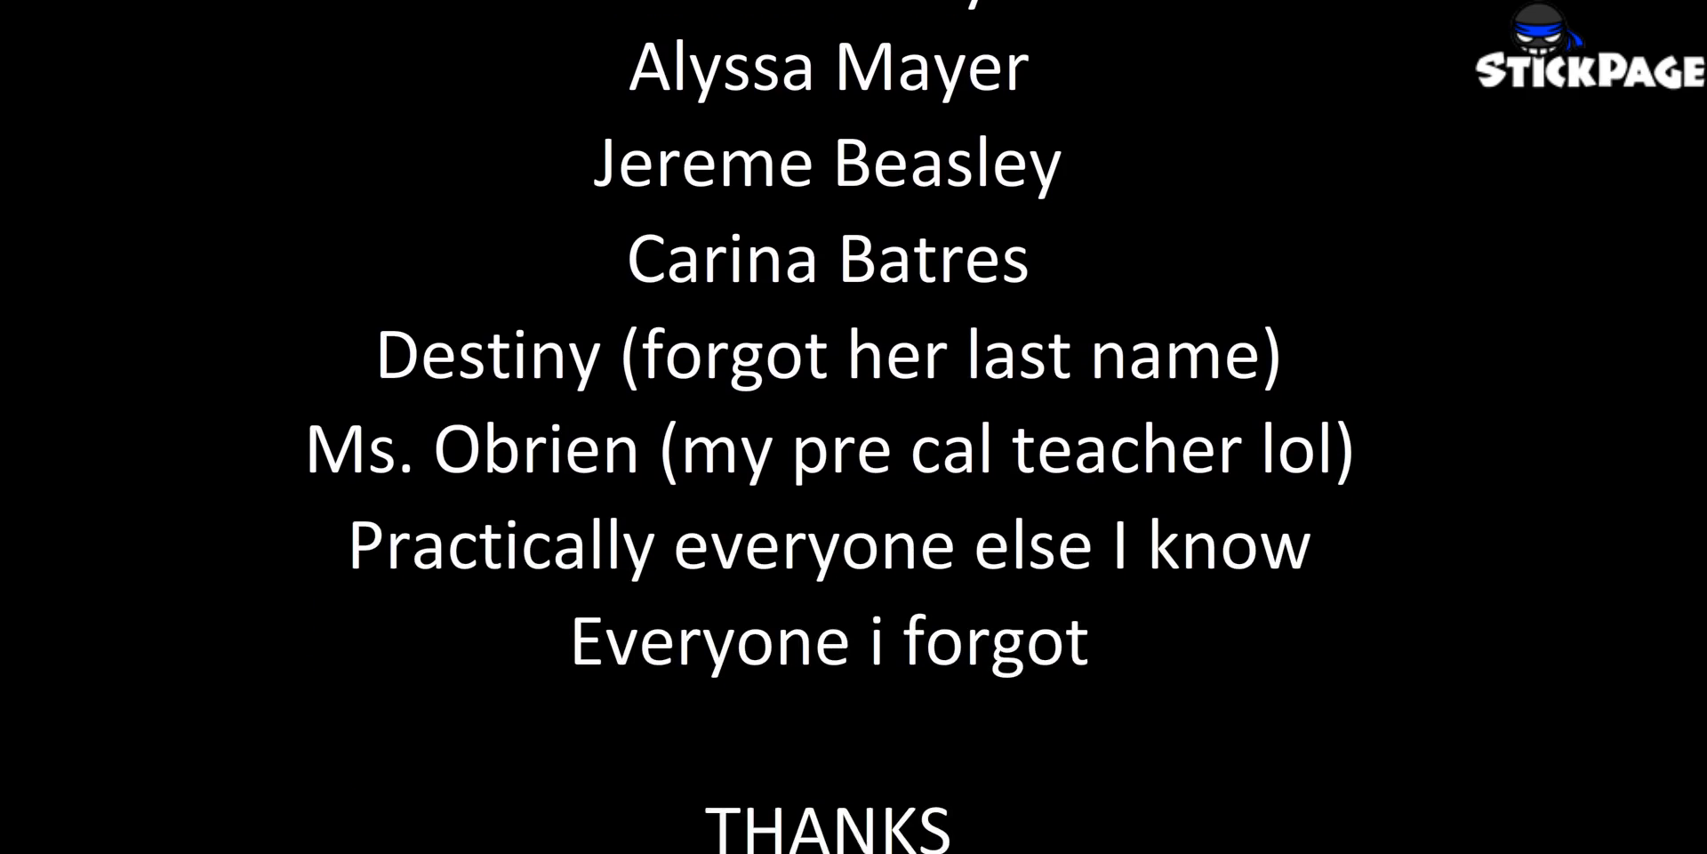
scroll("down", 3)
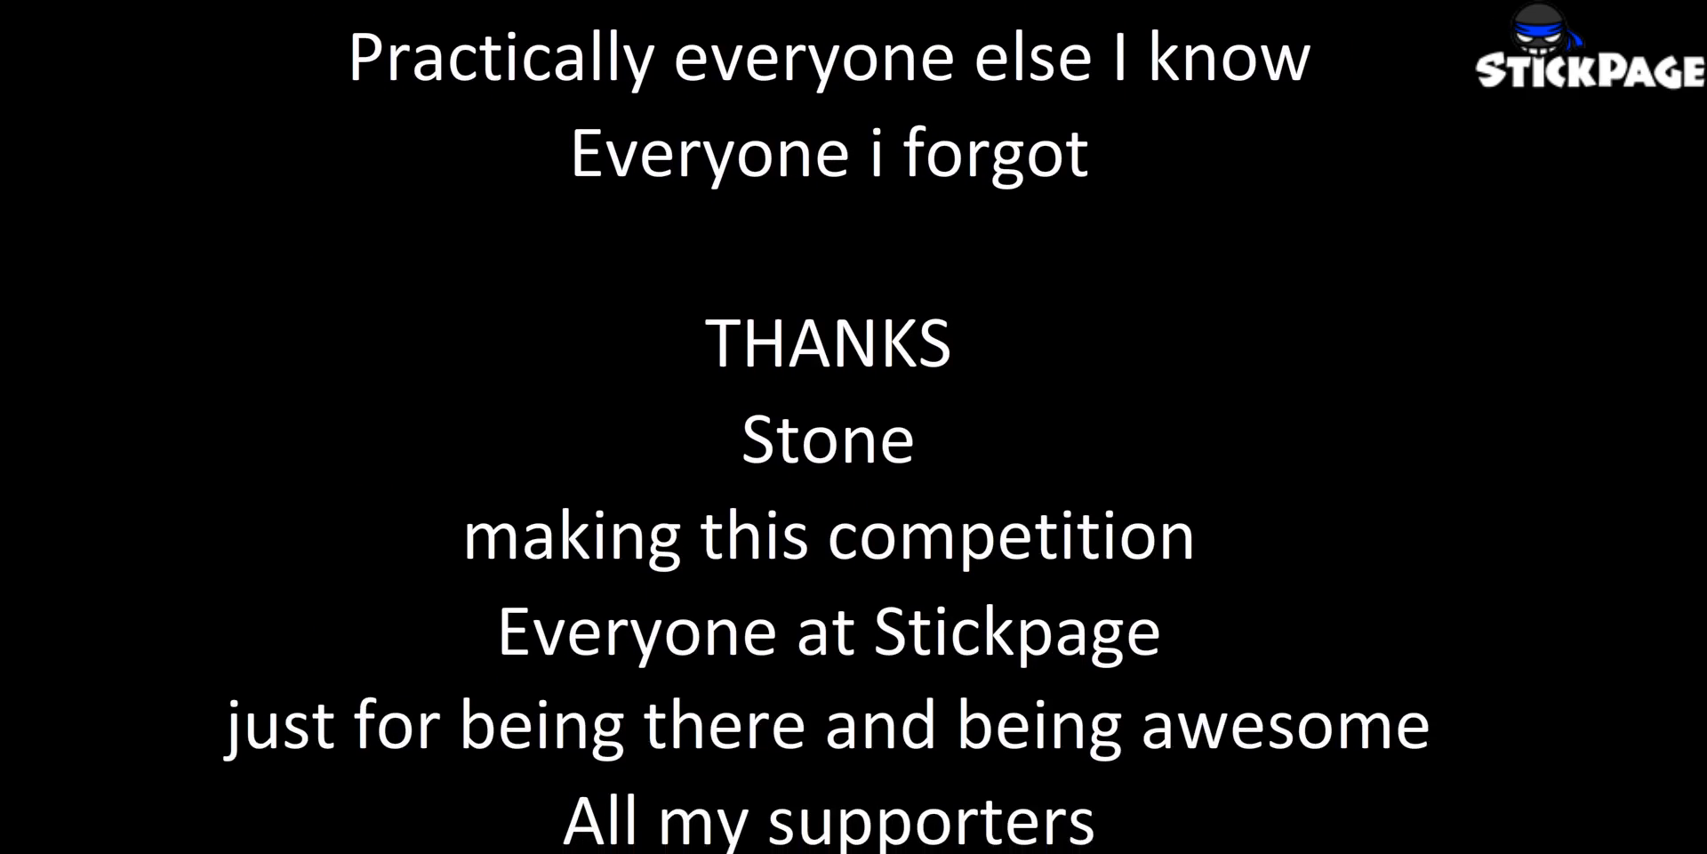
scroll("down", 3)
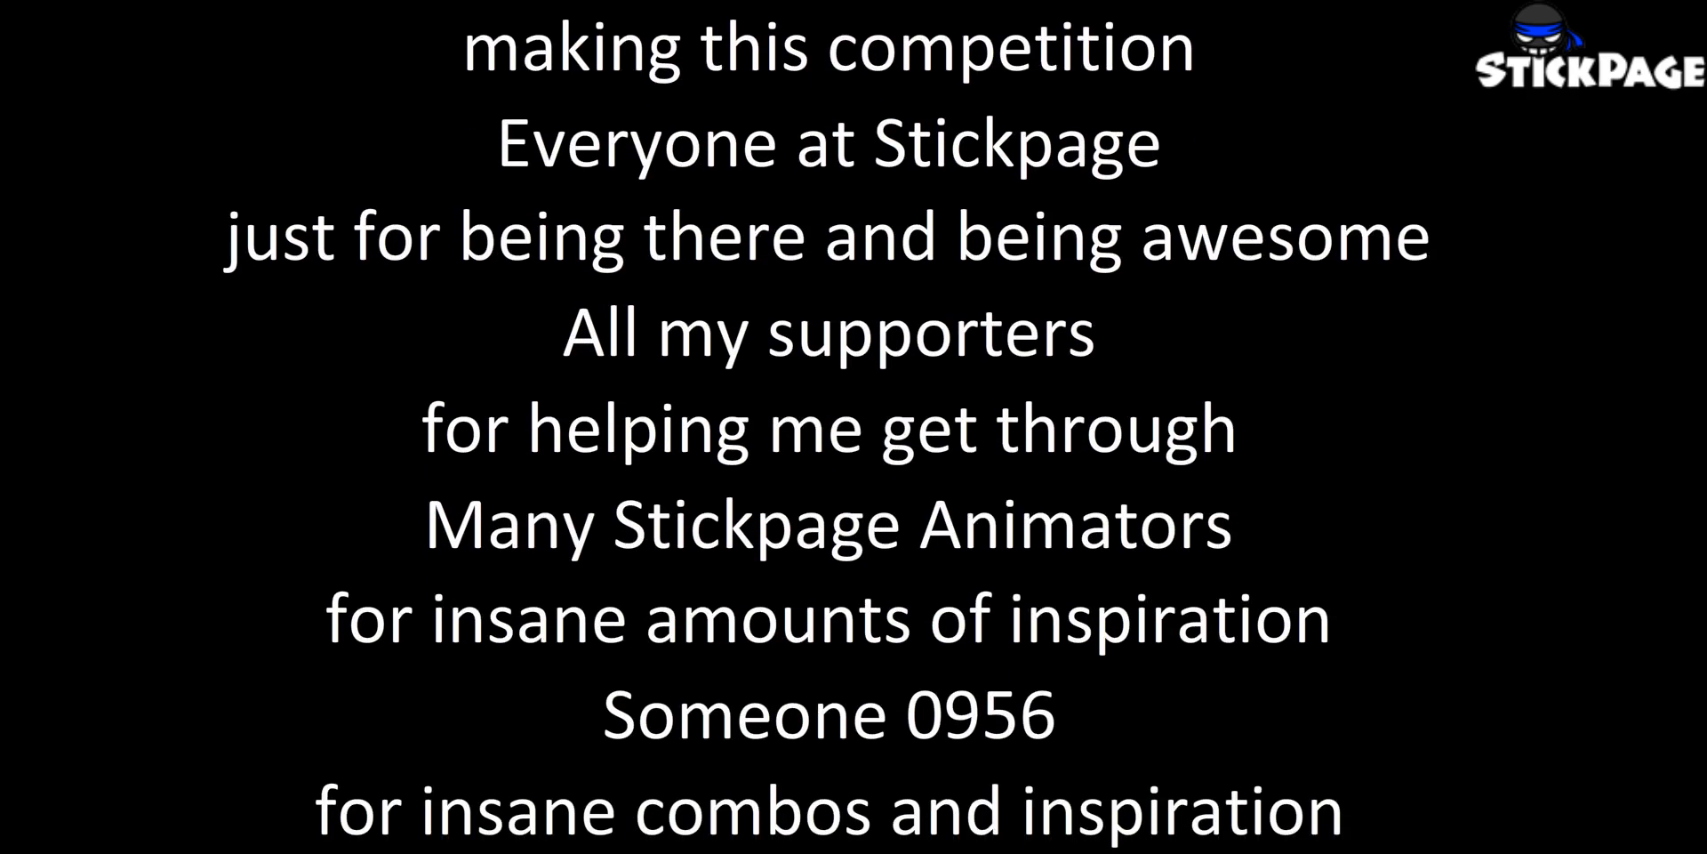